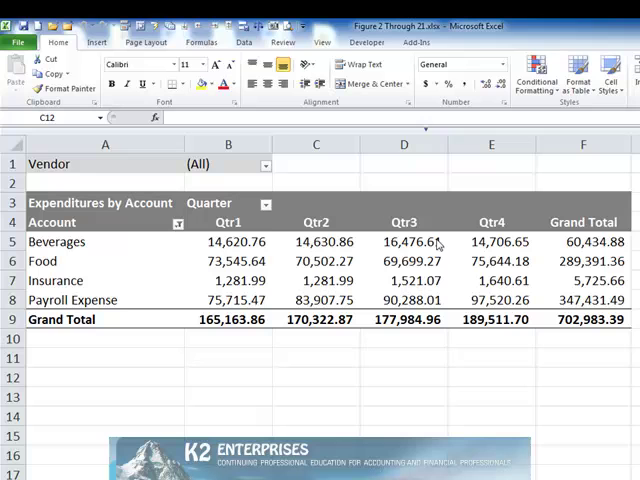
Select the pivot table's quarterly value cells B5:E8 for conditional formatting.
{"action": "left_click_drag", "start_coordinate": [236, 240], "coordinate": [490, 280]}
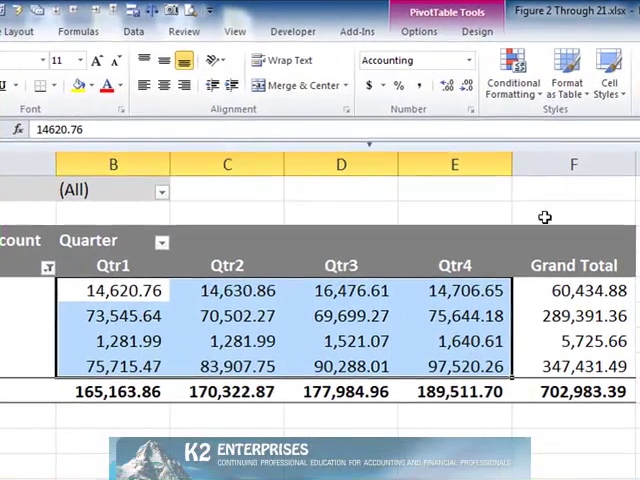
{"action": "left_click", "coordinate": [512, 76]}
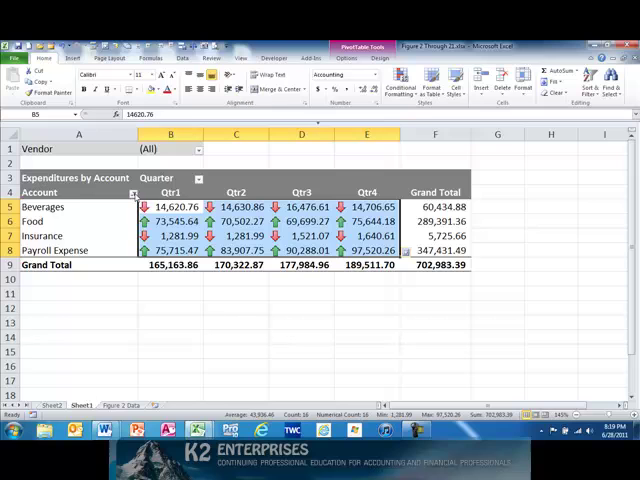
Show the Account field's filter list of expenditure accounts, with arrow formatting in place.
{"action": "left_click", "coordinate": [132, 192]}
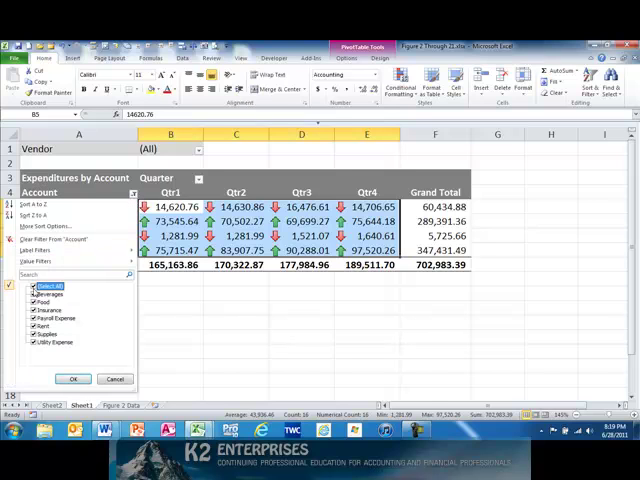